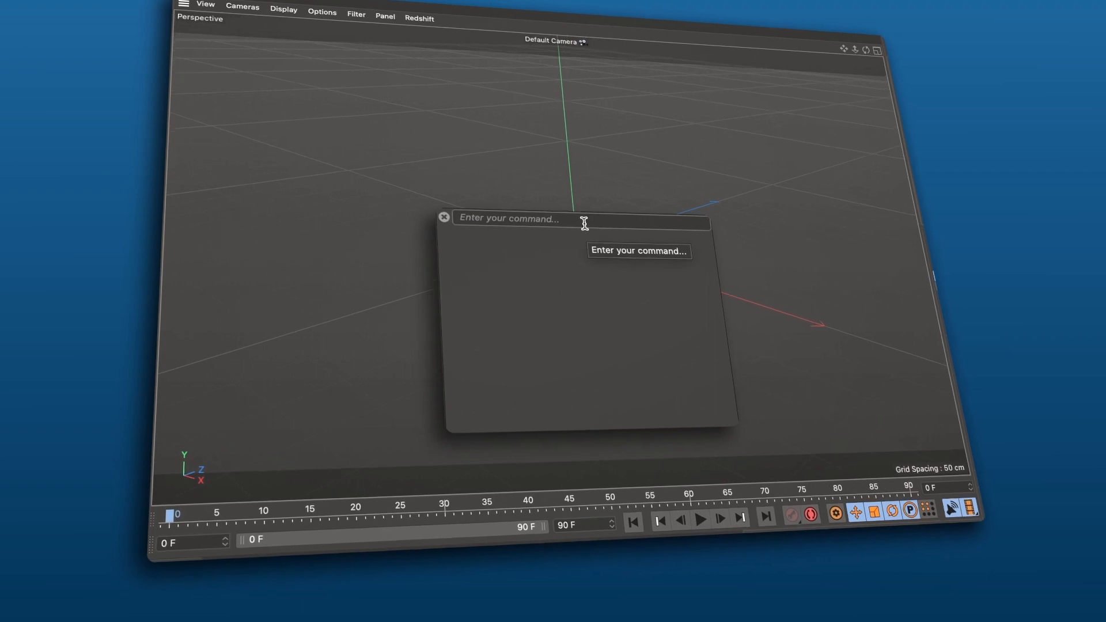
Step: Locate Cloner in the MoGraph menu, then bring up the Commander search with Shift+C
text(Cube)
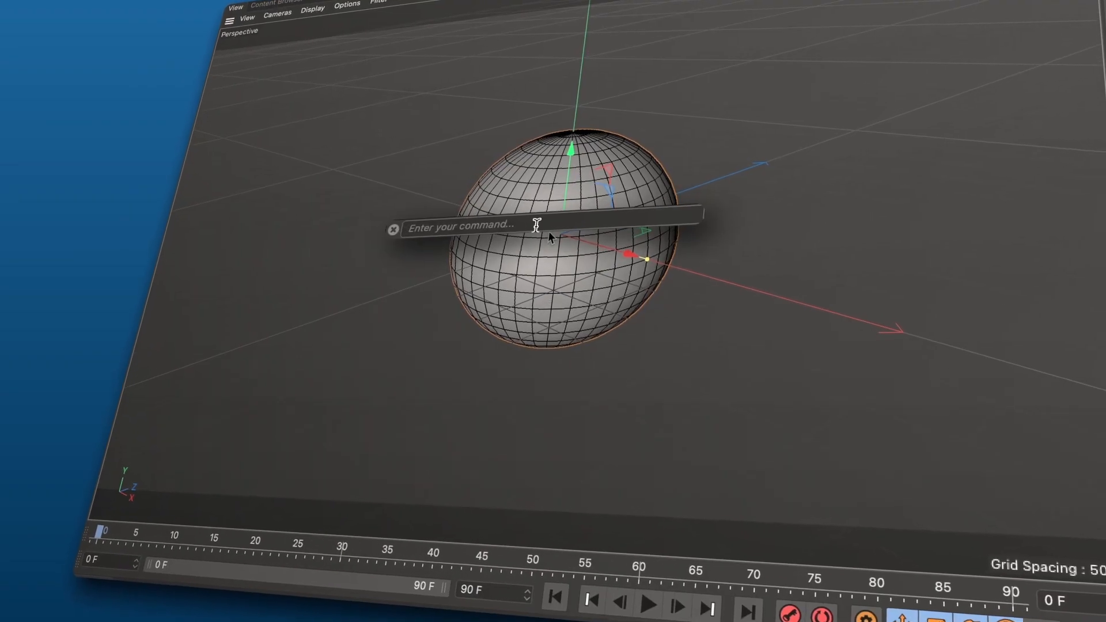
text(Clone)
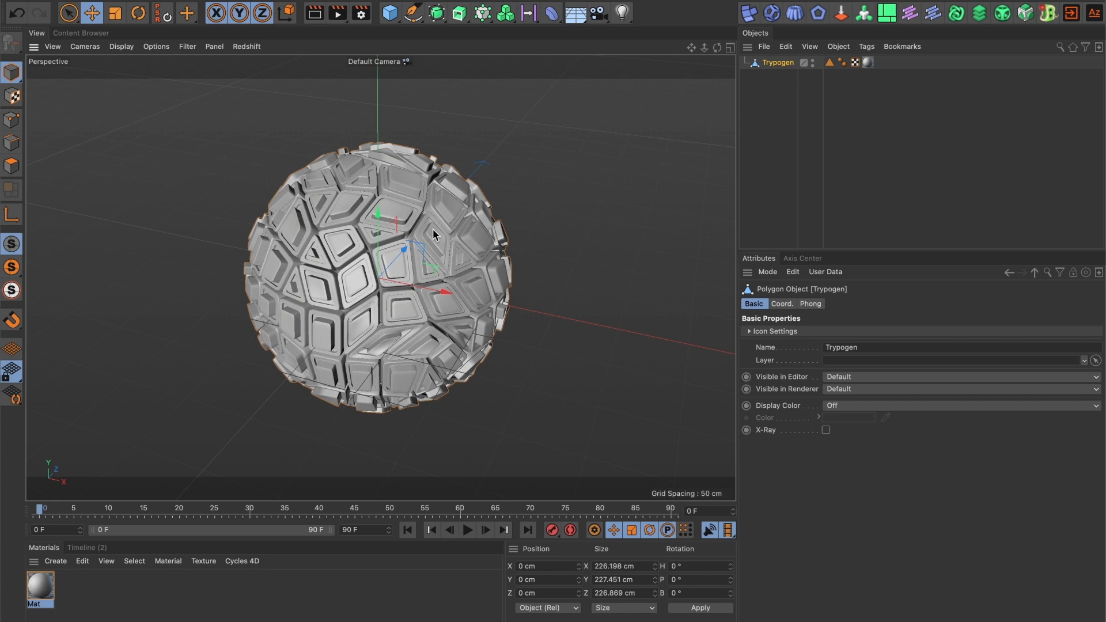
click(480, 12)
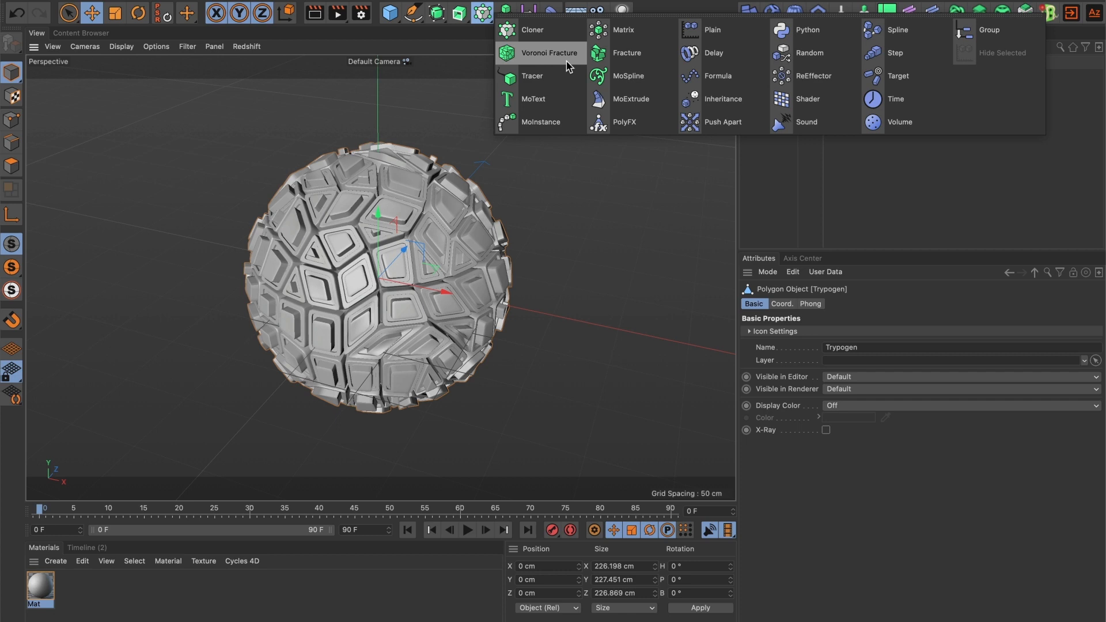
mouse_move(423, 108)
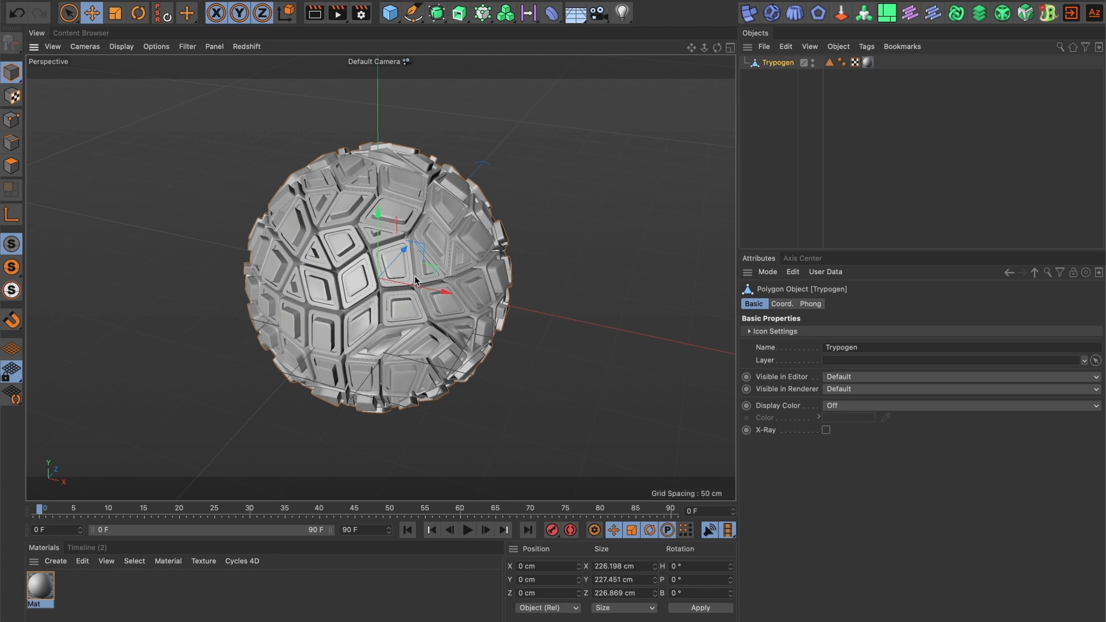
key(shift+c)
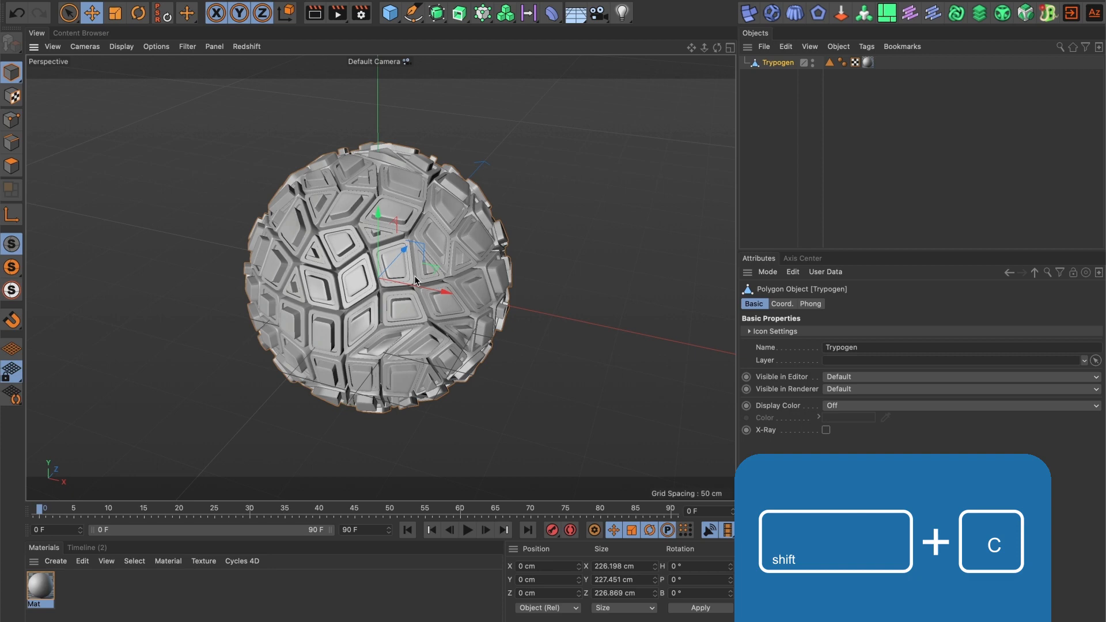
key(shift+c)
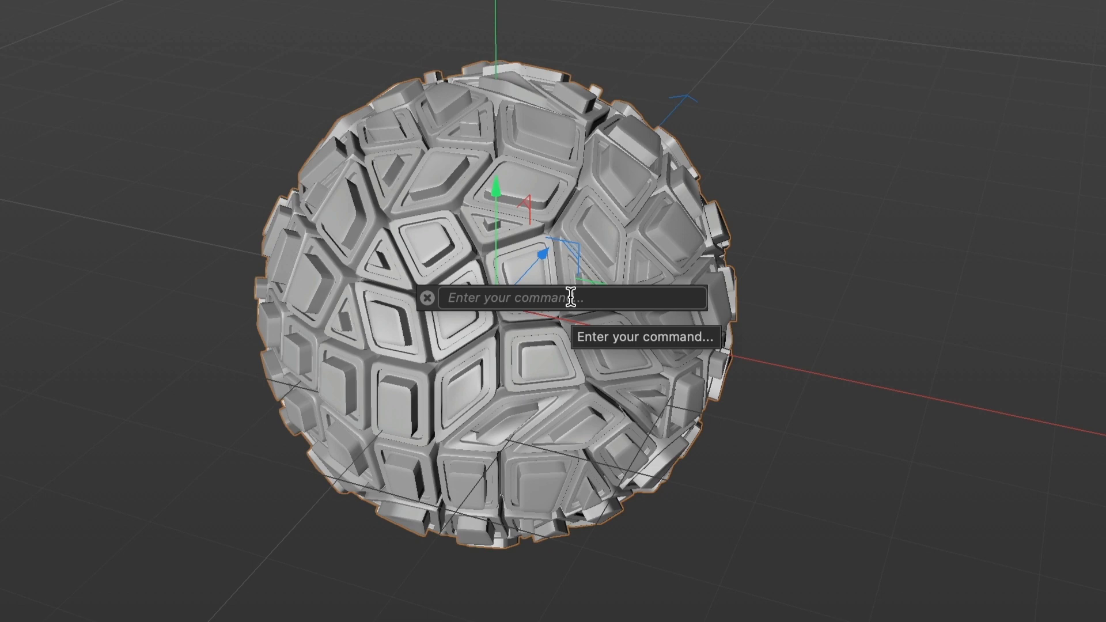
Step: Search 'Clo' and add a Cloner (Mograph) that clones the Trypogen sphere
text(Clo)
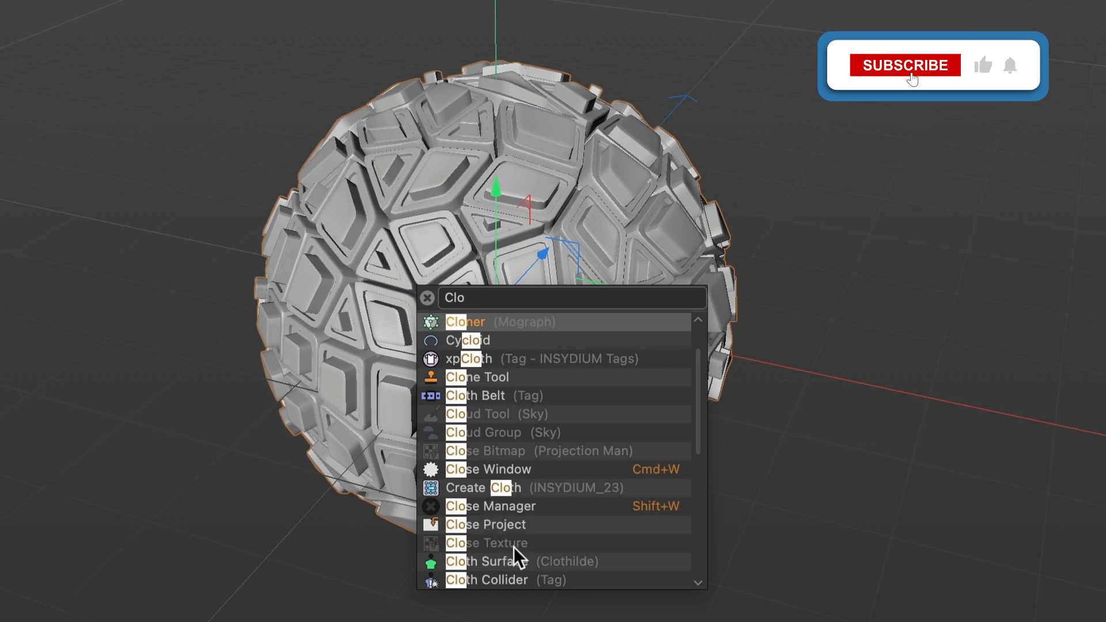
click(904, 65)
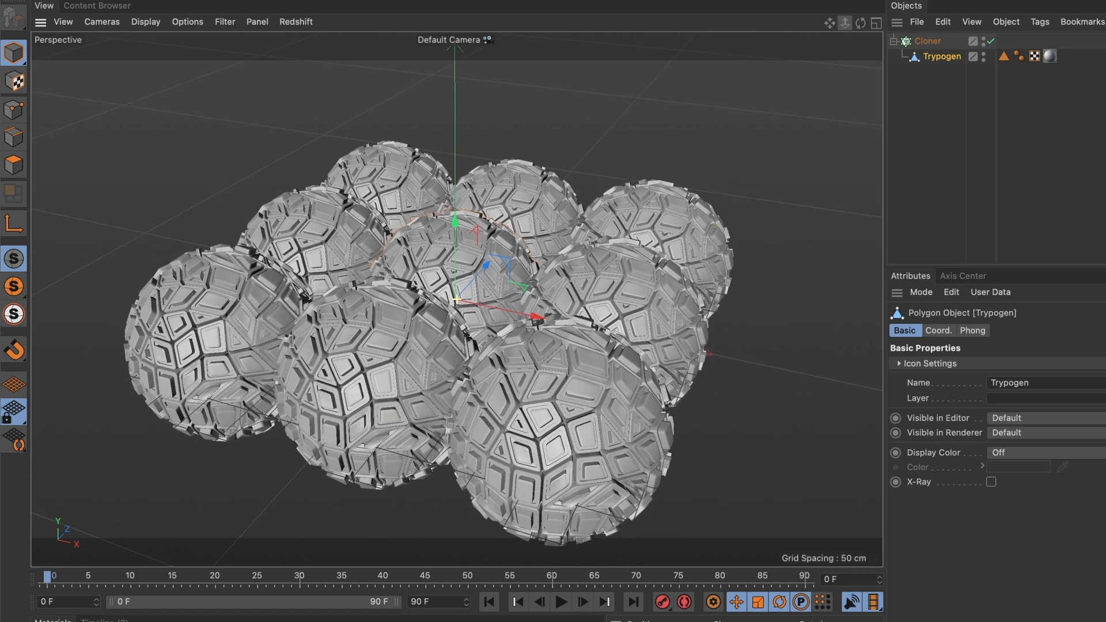
Step: Search the Commander for MoText and add a default 'Text' MoText object
key(shift+c)
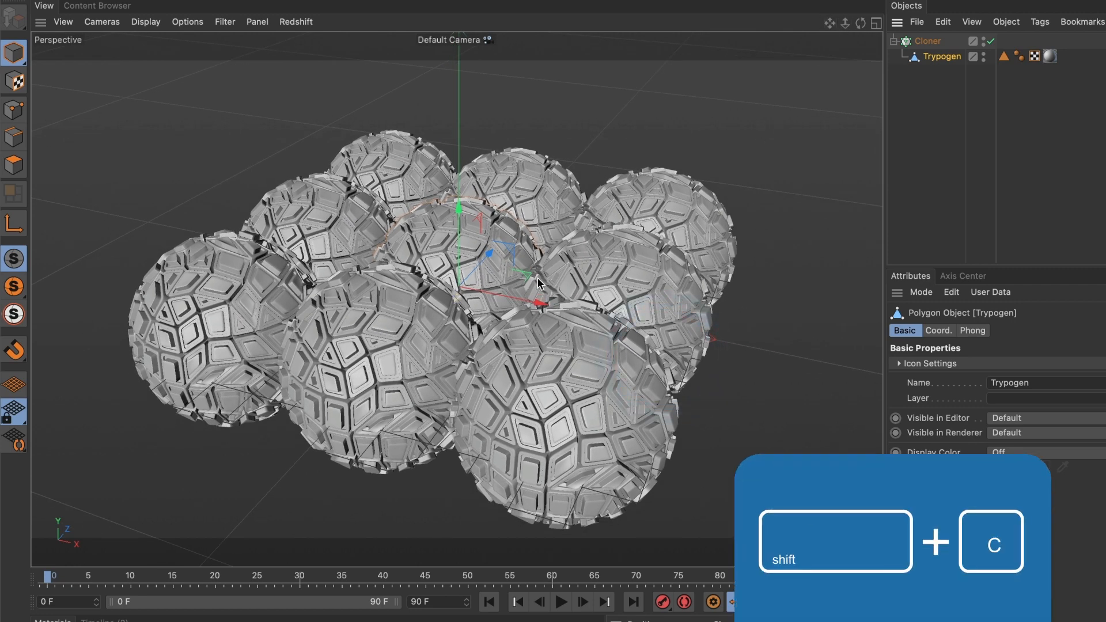
text(Clo)
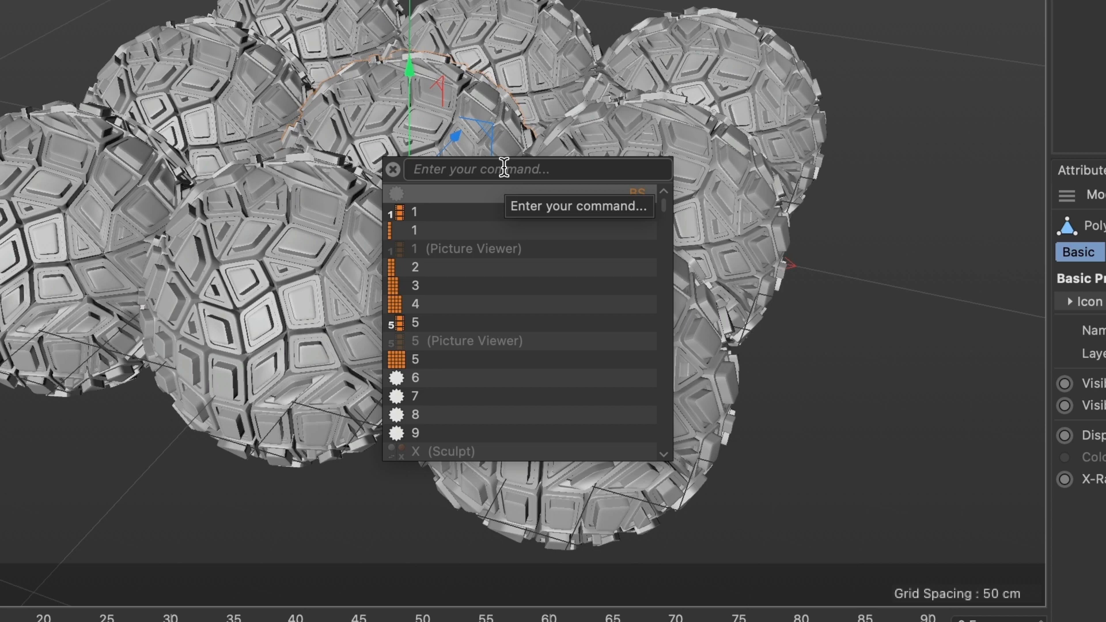
text(MoTe)
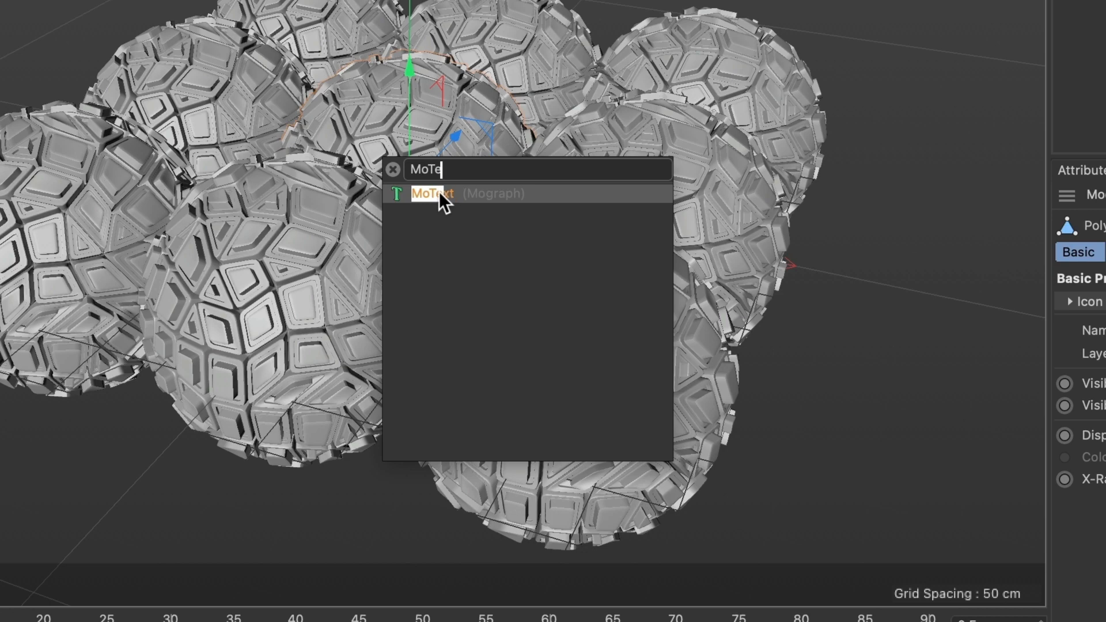
click(431, 194)
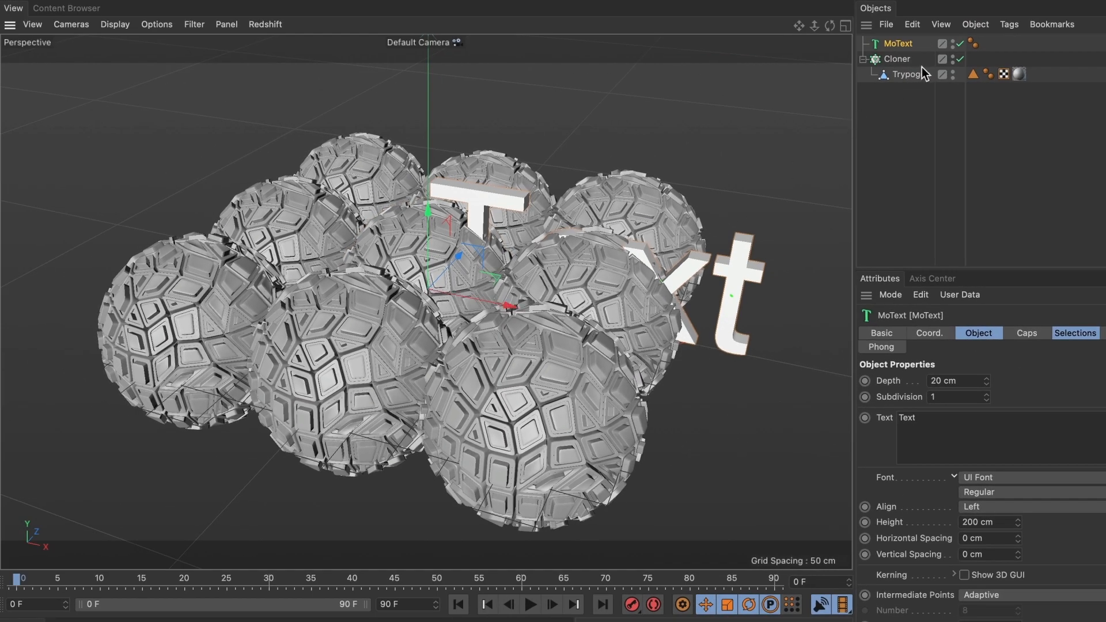
Step: Hide the Cloner's sphere cluster in the viewport, then check the Mesh menu
click(960, 59)
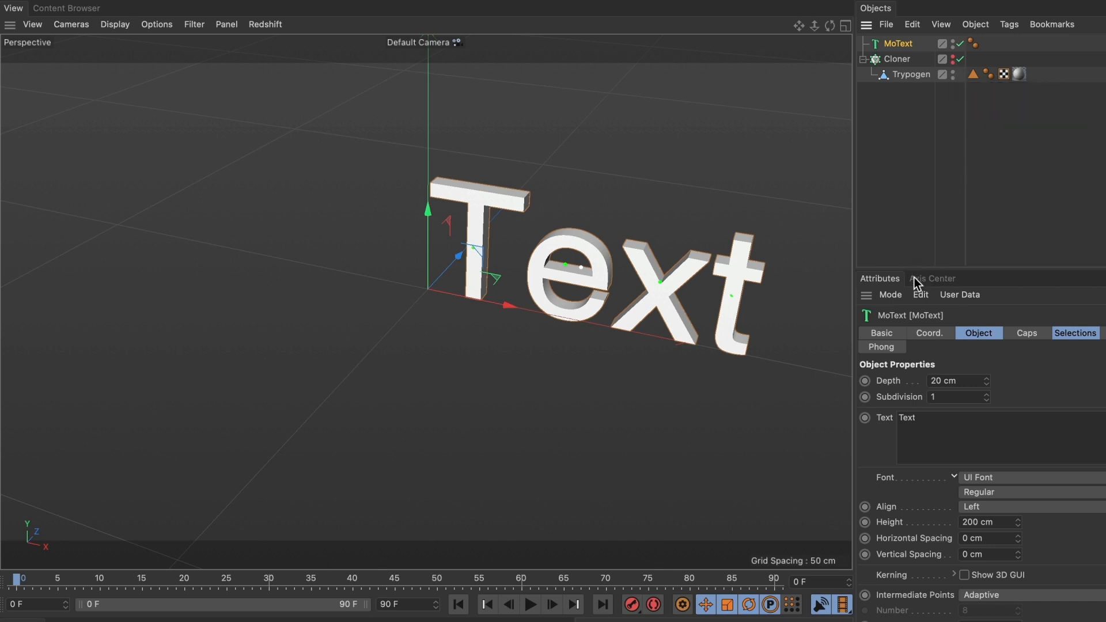
mouse_move(951, 285)
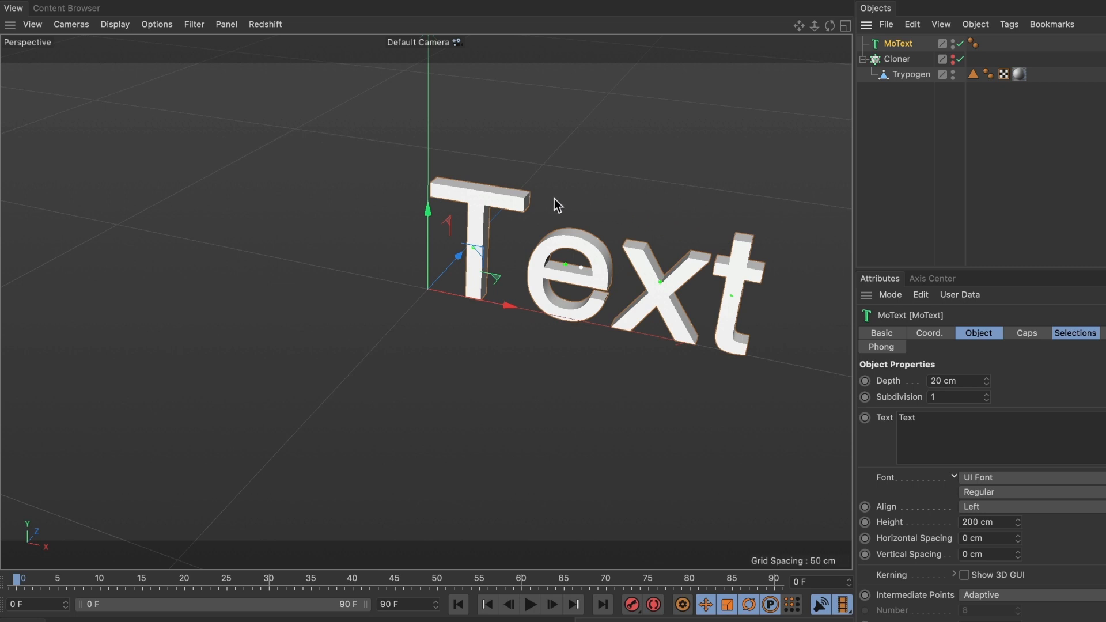
mouse_move(559, 197)
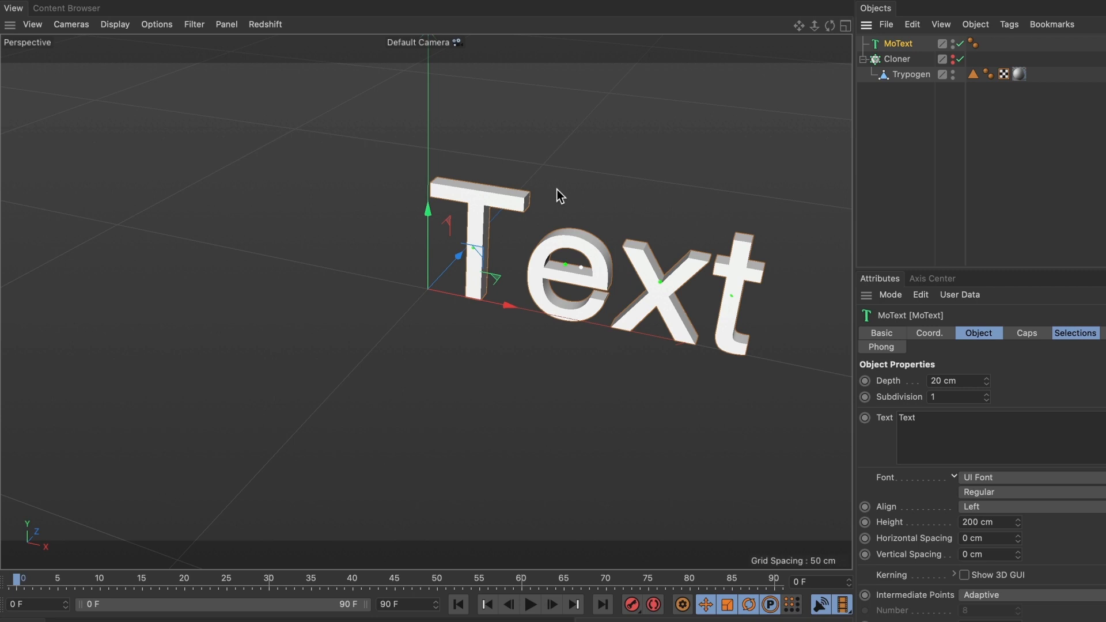
click(354, 14)
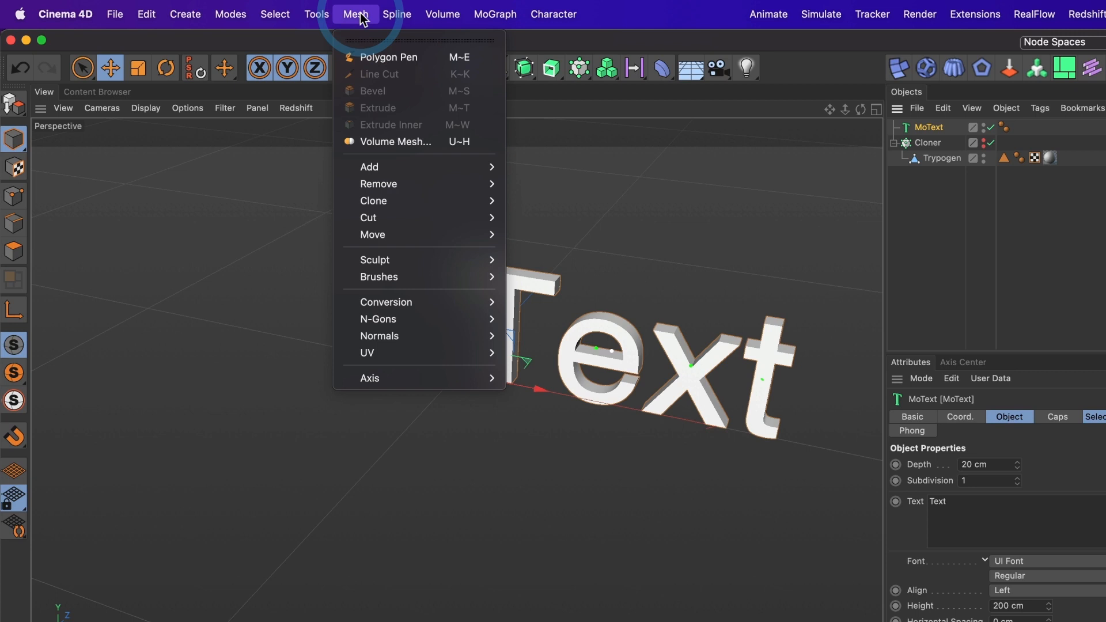
mouse_move(369, 378)
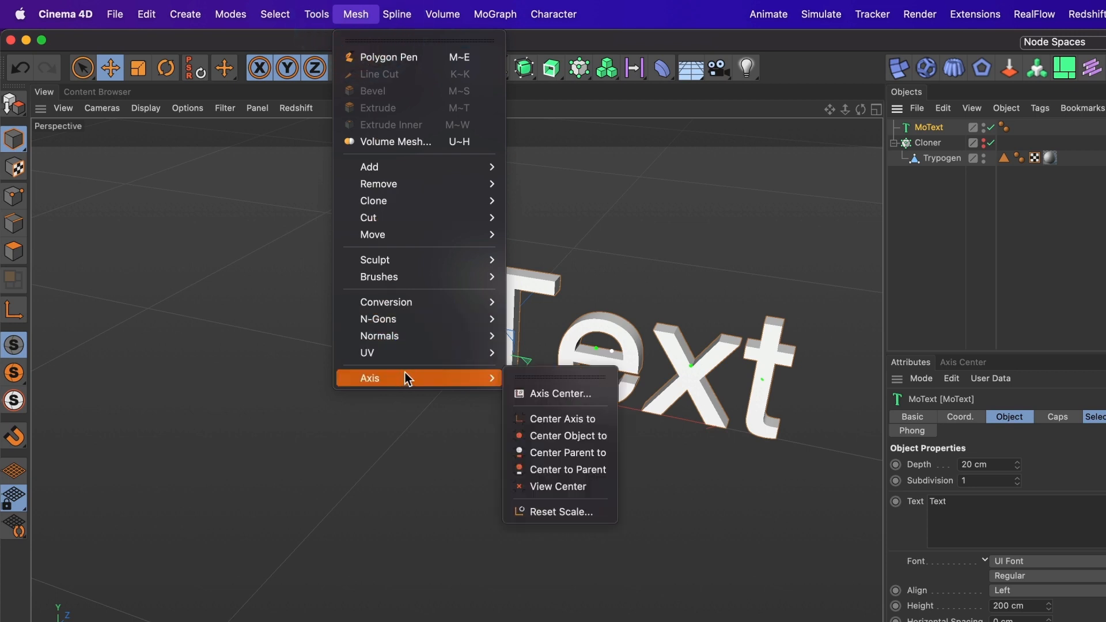
mouse_move(566, 393)
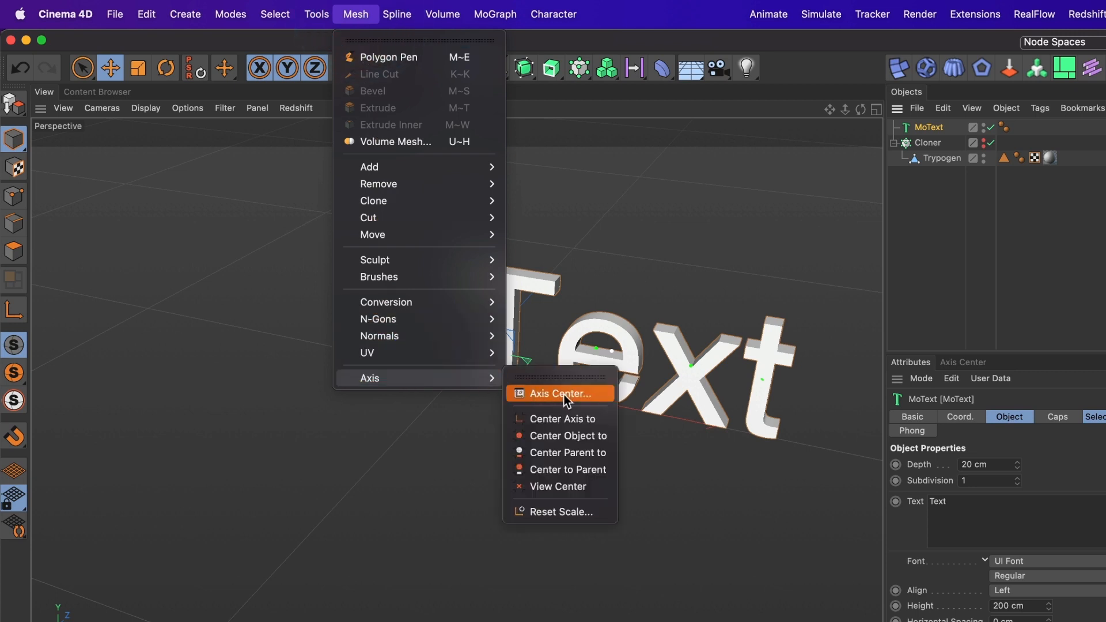
mouse_move(562, 393)
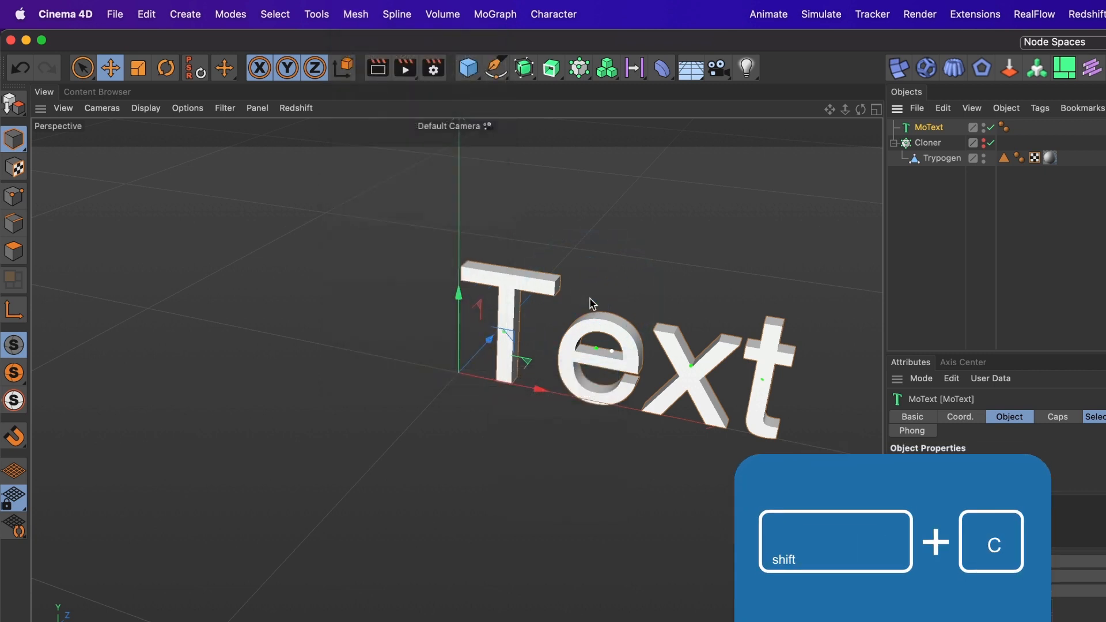
Step: Search the Commander for 'Axis Center' and launch Axis Center... (Model)
key(shift+c)
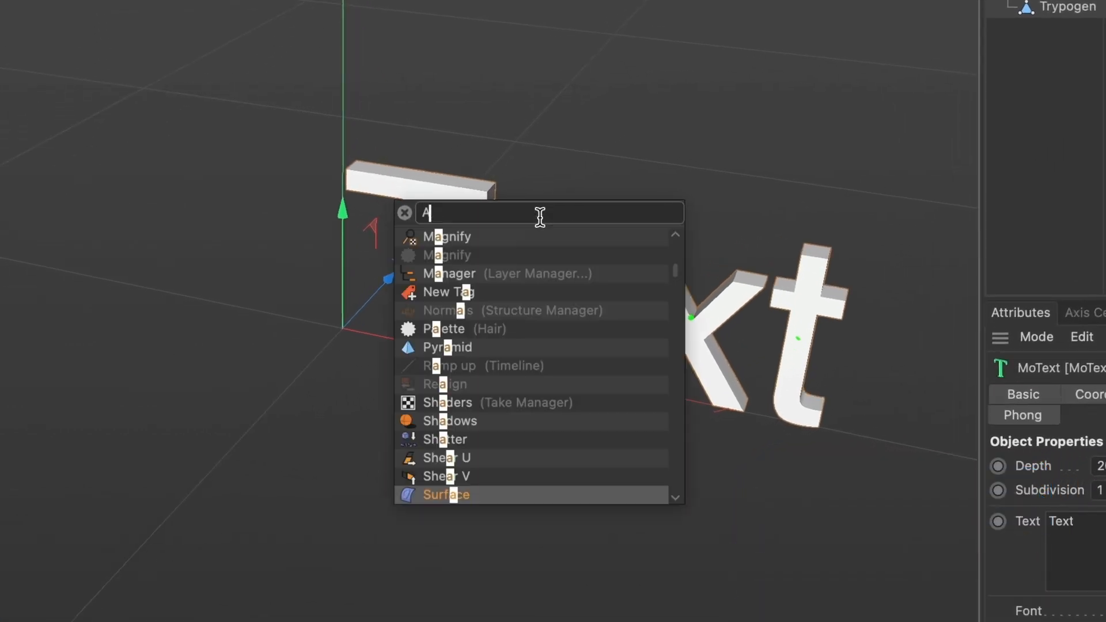
text(xis Ce)
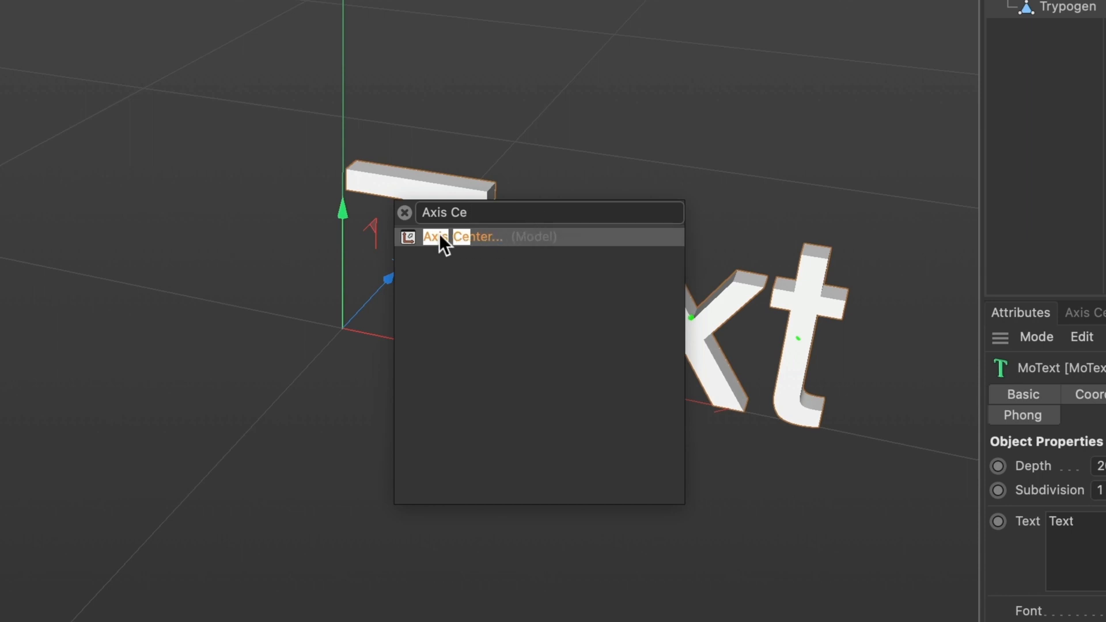
click(462, 236)
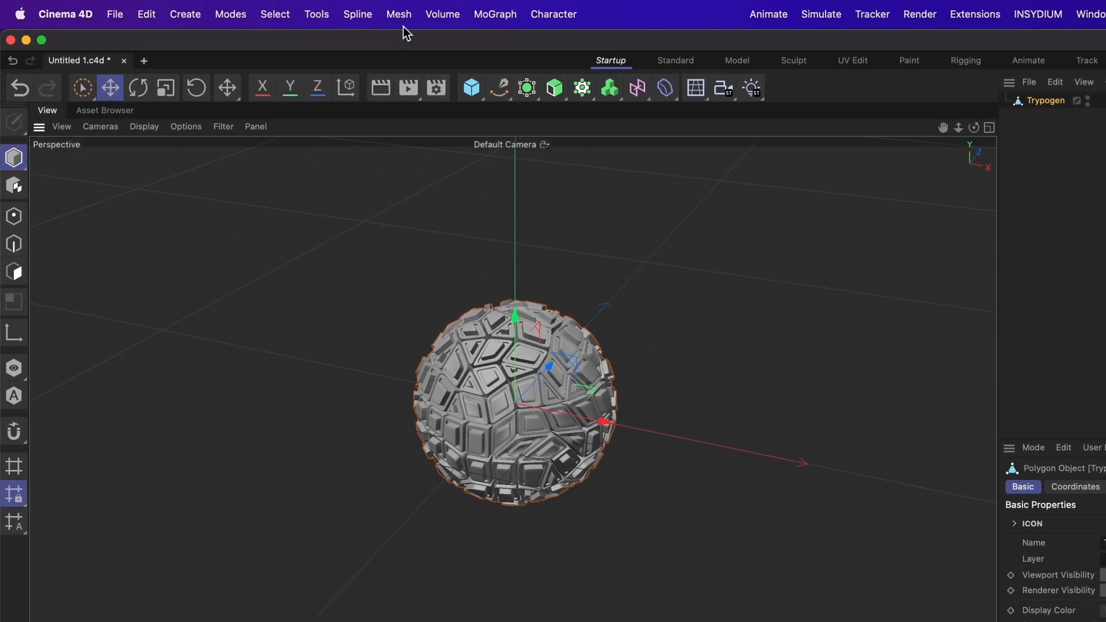
click(398, 13)
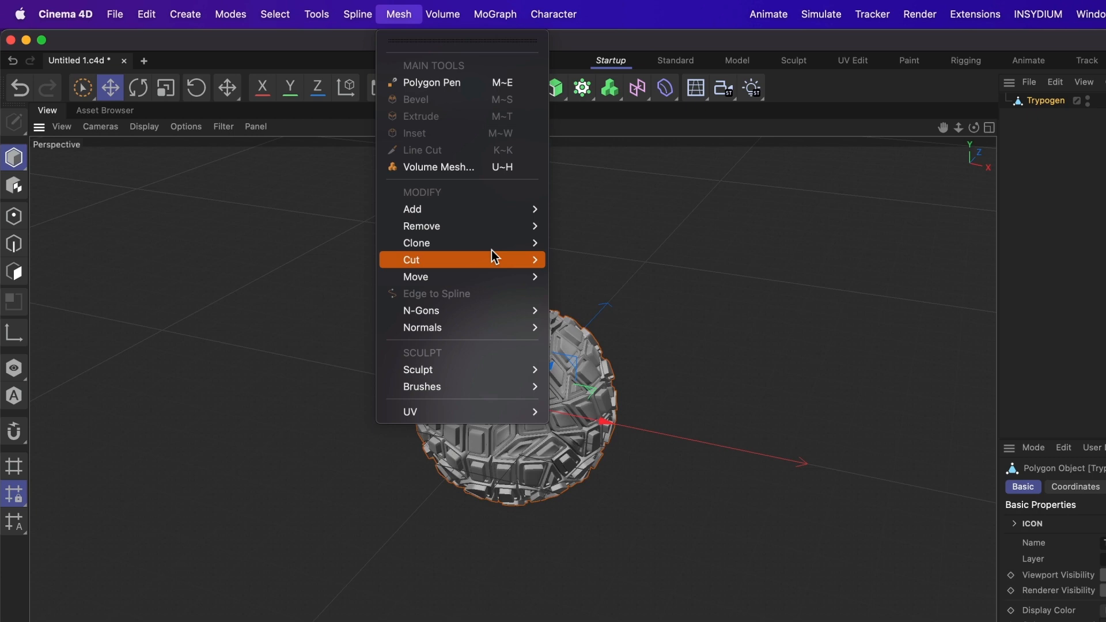
mouse_move(484, 304)
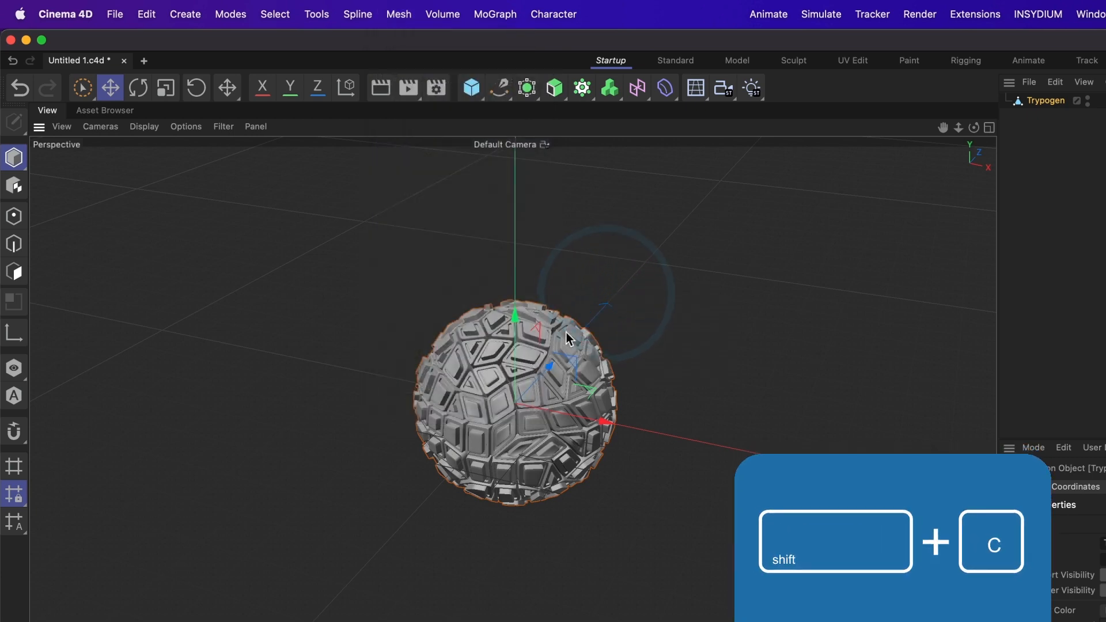
key(shift+c)
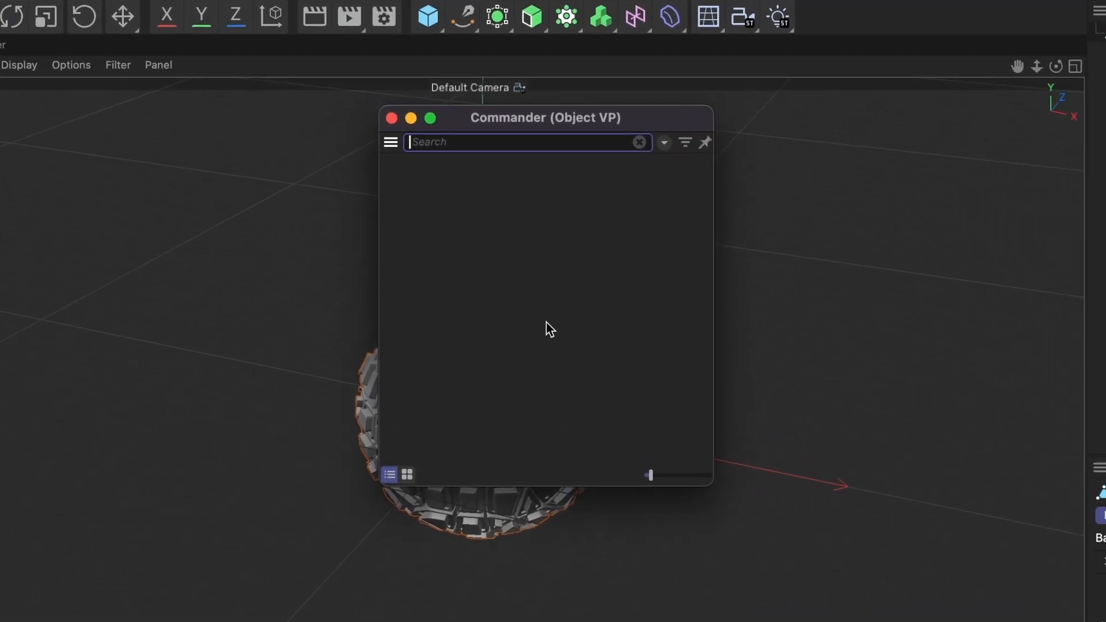
Step: Search 'Axis' in the Commander to list Axis Center and Center Axis to
text(Axis Center)
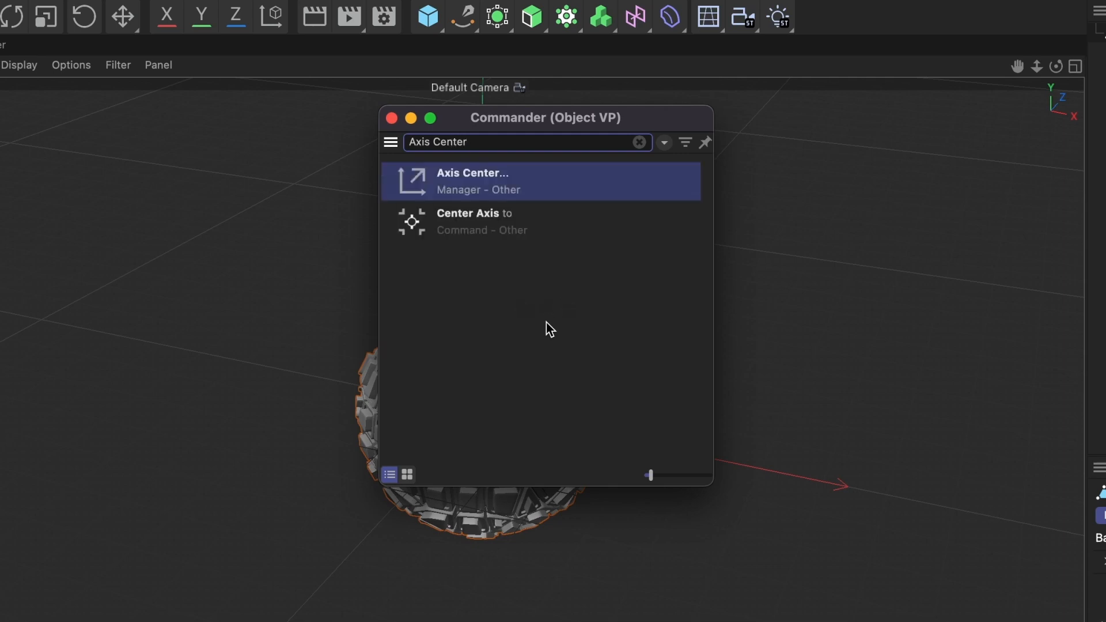
mouse_move(466, 195)
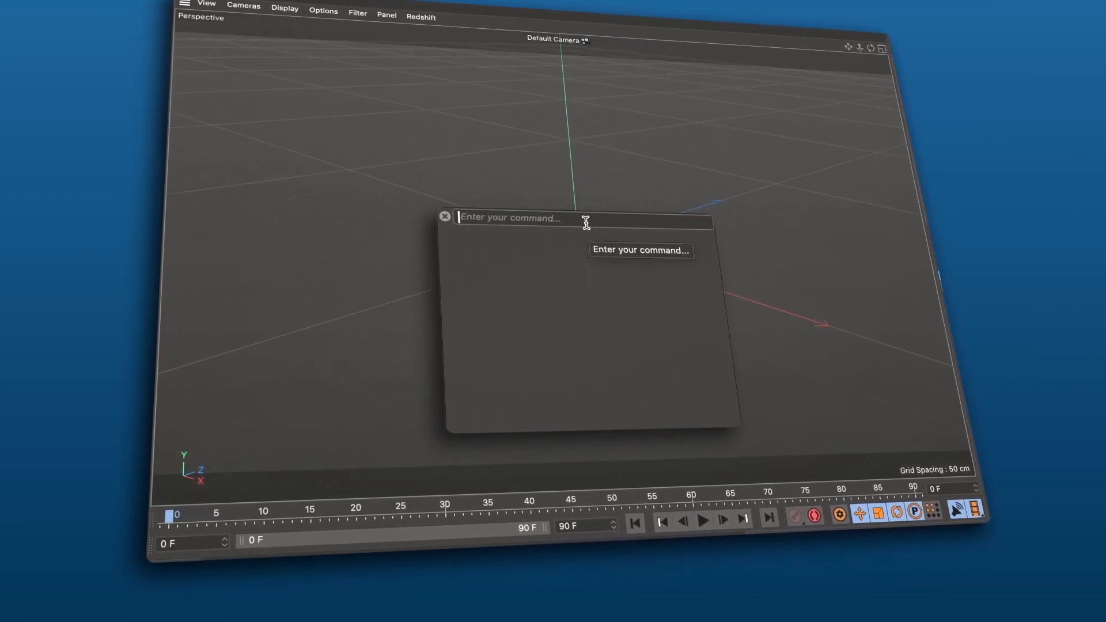
text(Cube)
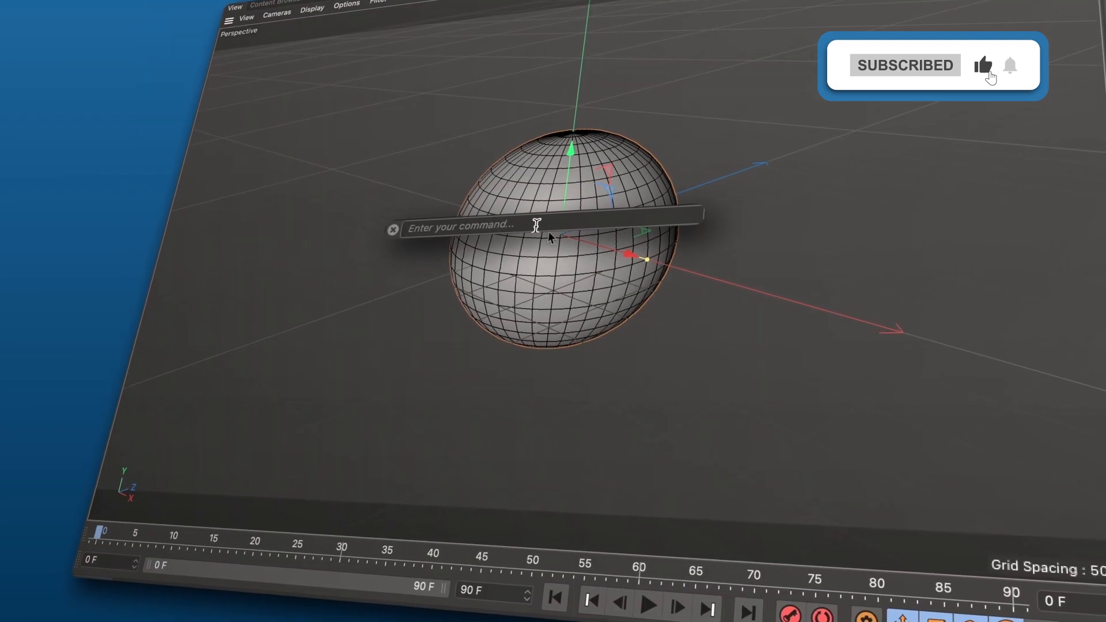
text(Clone)
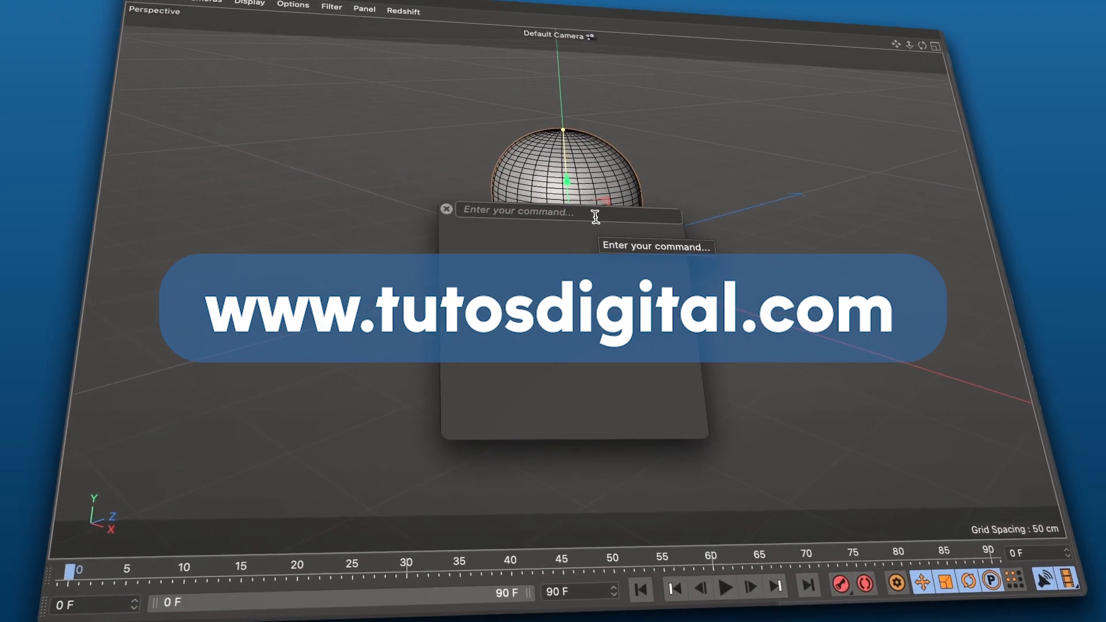
text(Rigid)
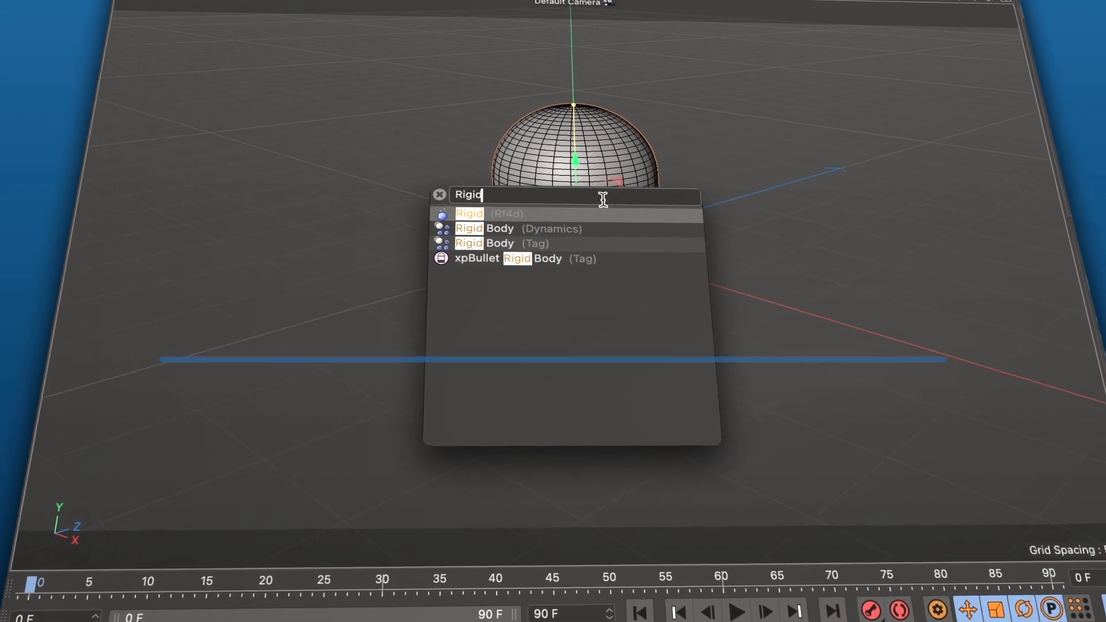